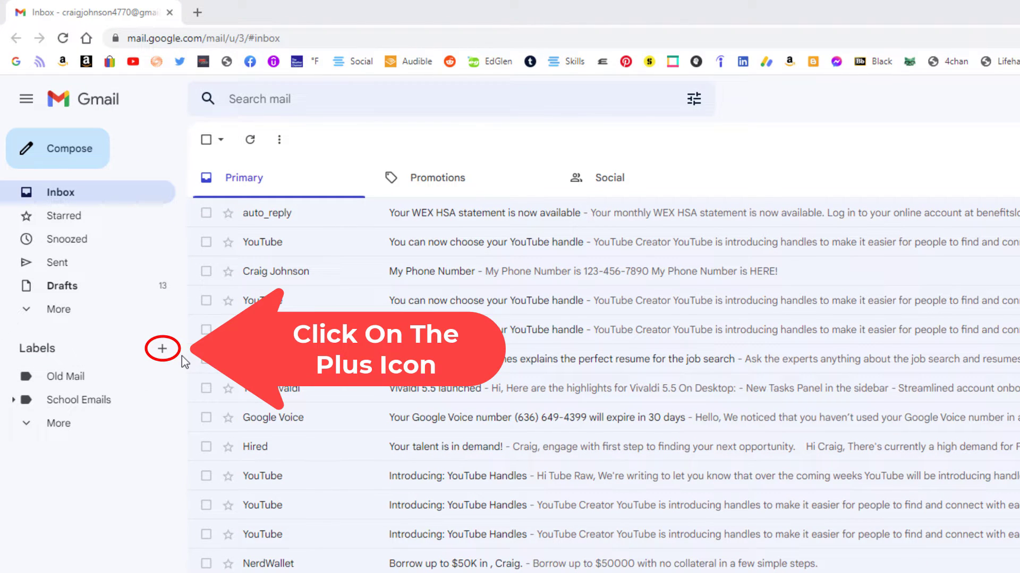
- Create a new top-level Gmail label named "School"
{"action": "left_click", "coordinate": [162, 348]}
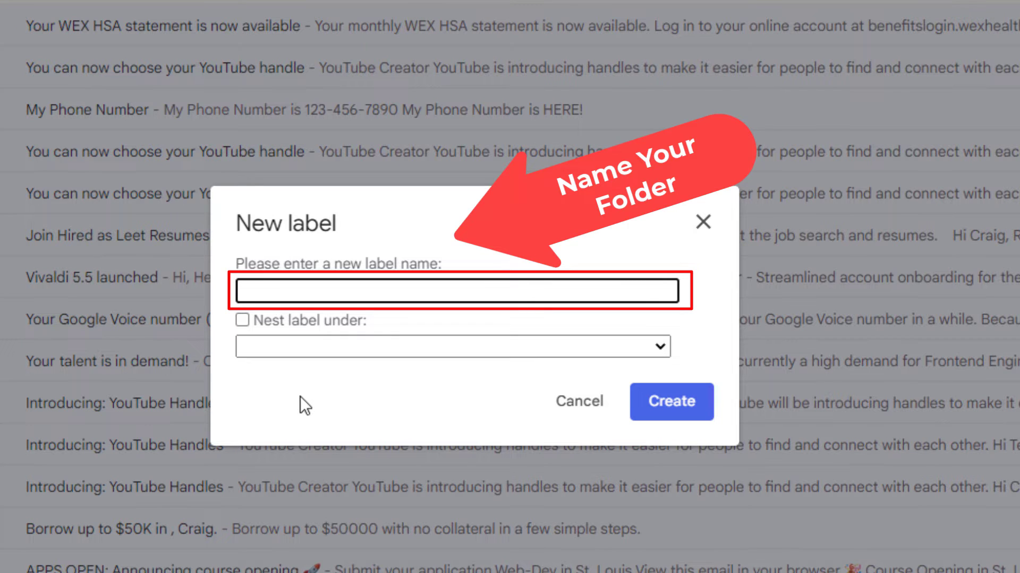
{"action": "type", "text": "Scho"}
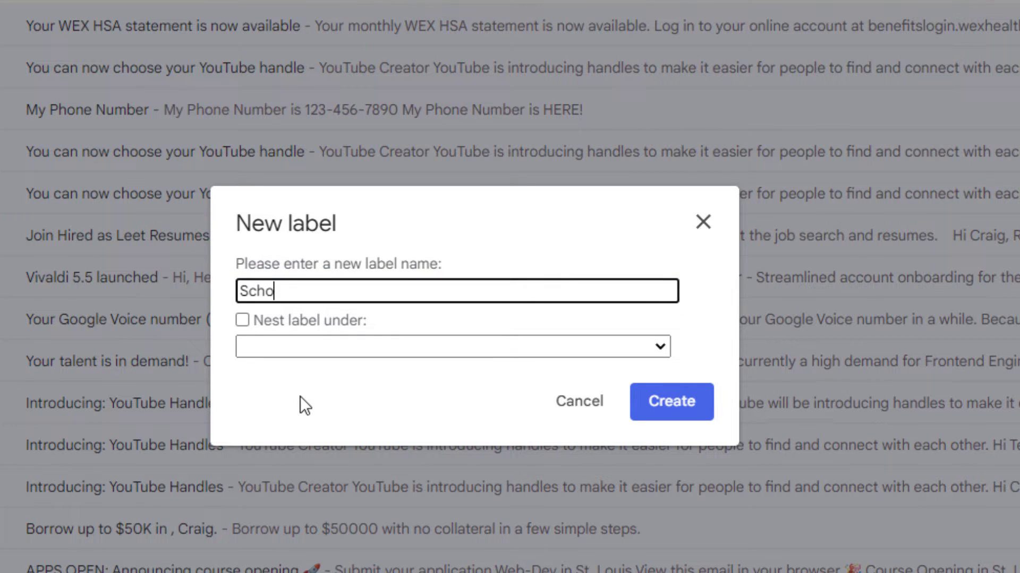
{"action": "type", "text": "ol"}
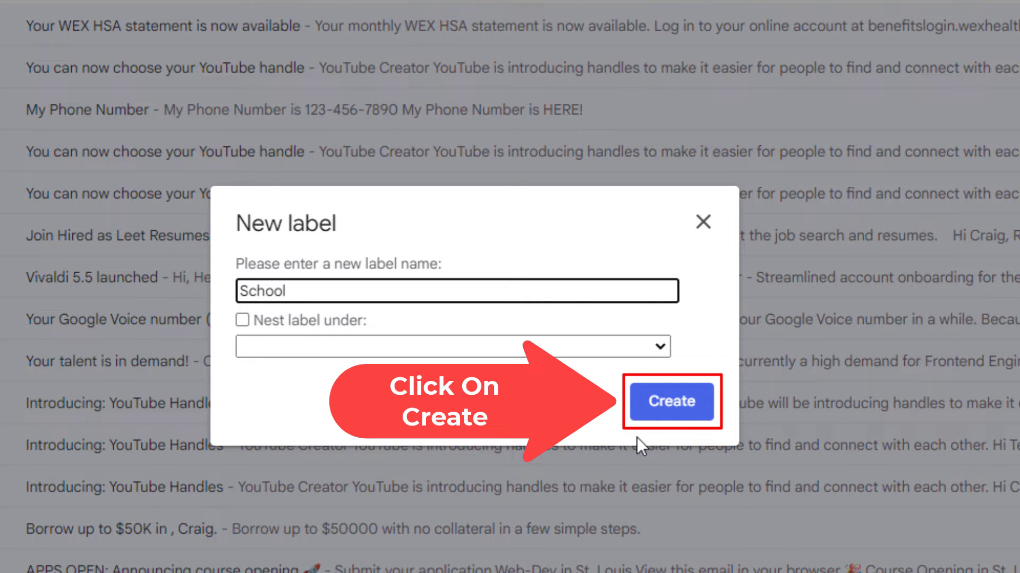
{"action": "left_click", "coordinate": [671, 401]}
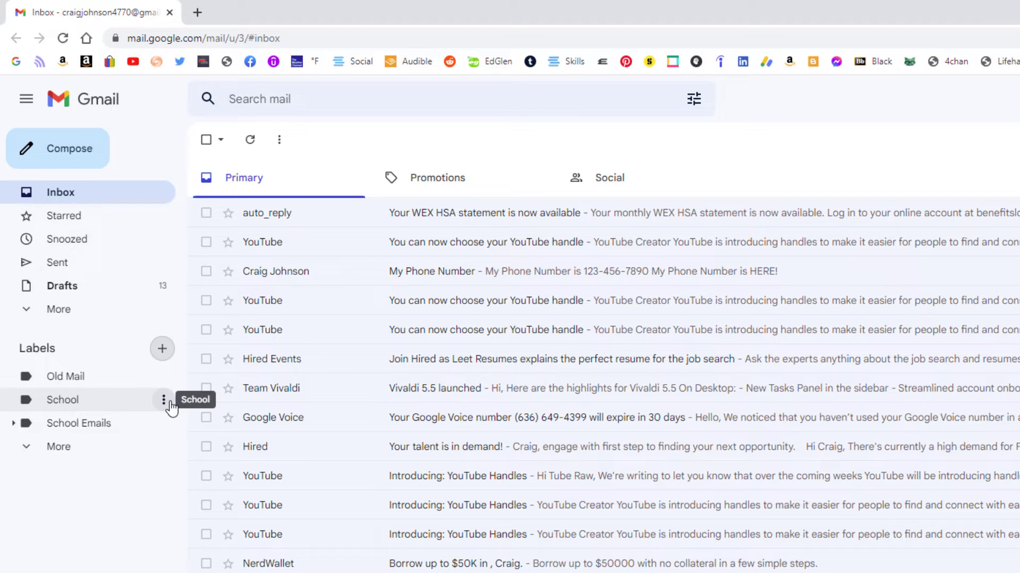
{"action": "mouse_move", "coordinate": [188, 374]}
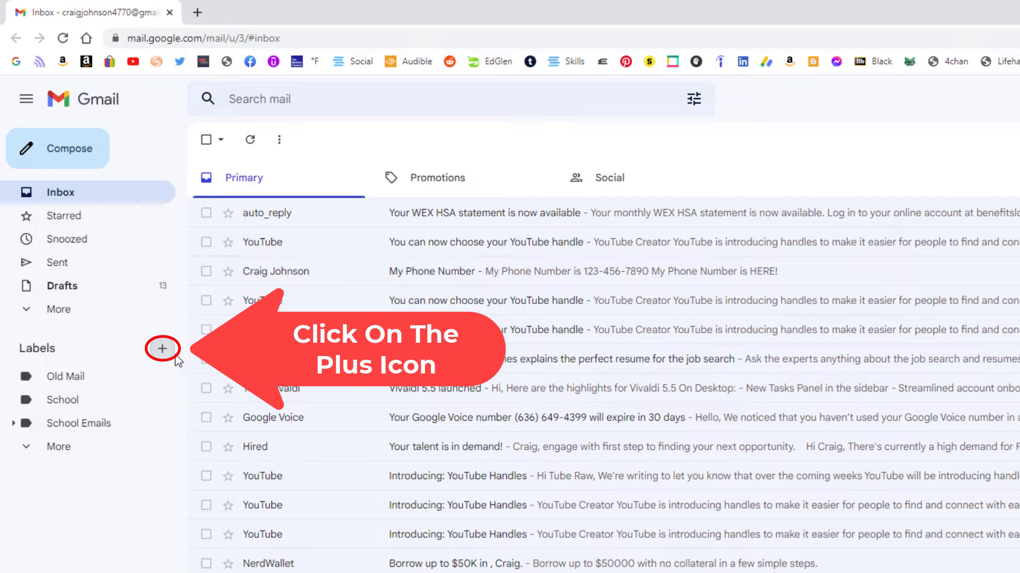
- Create a label "English" nested under the School label
{"action": "left_click", "coordinate": [162, 349]}
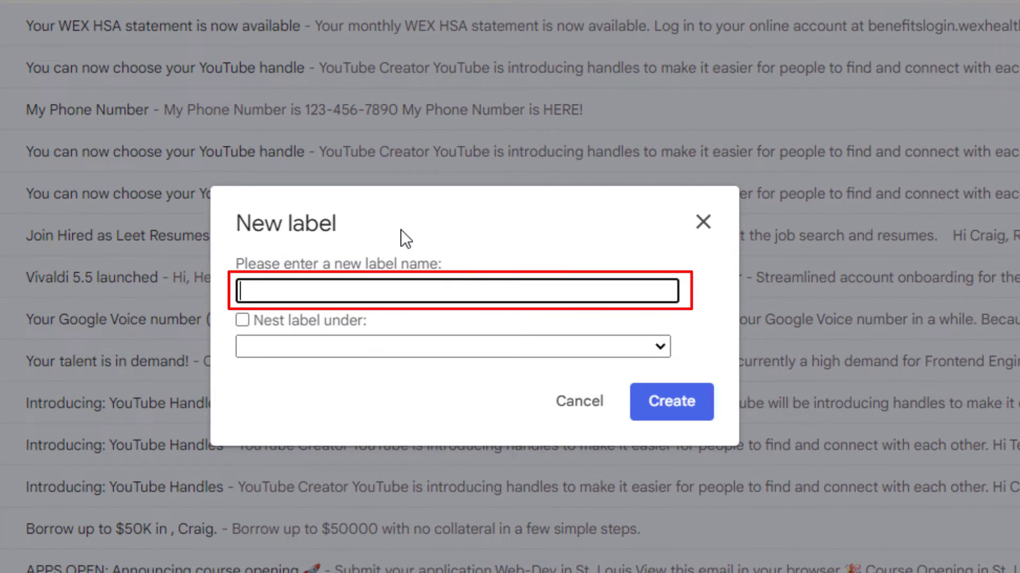
{"action": "type", "text": "Englis"}
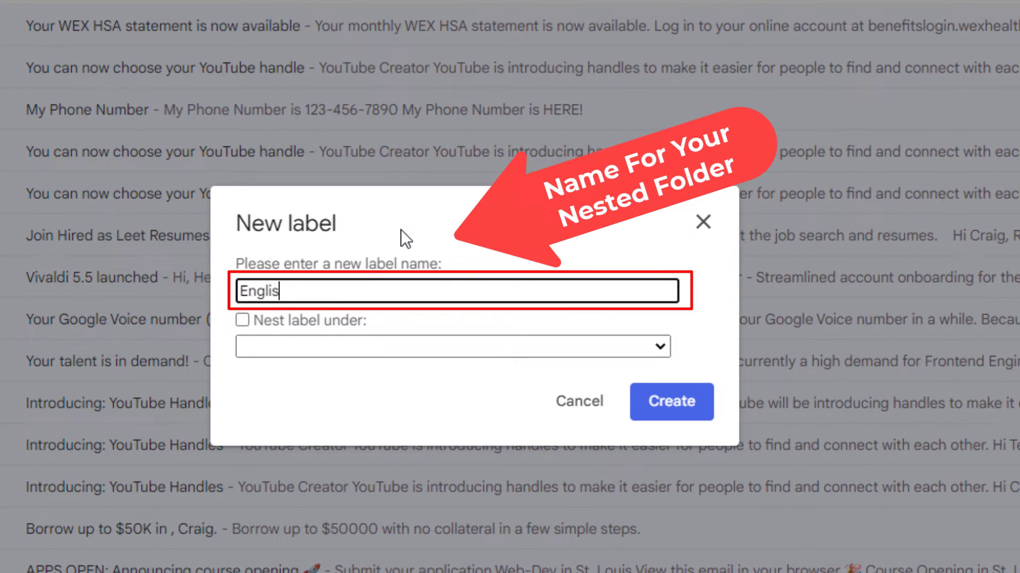
{"action": "type", "text": "h"}
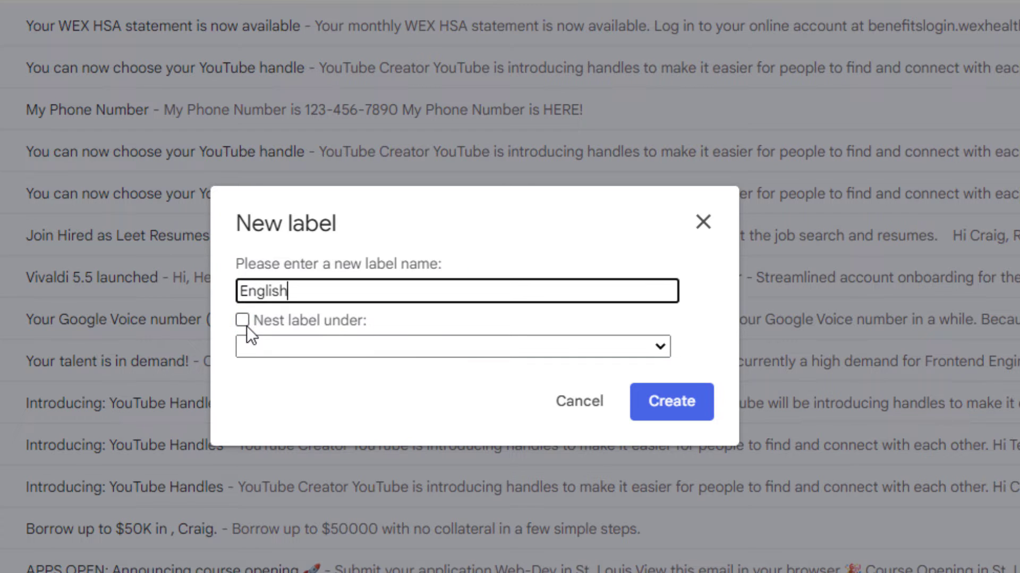
{"action": "left_click", "coordinate": [242, 319]}
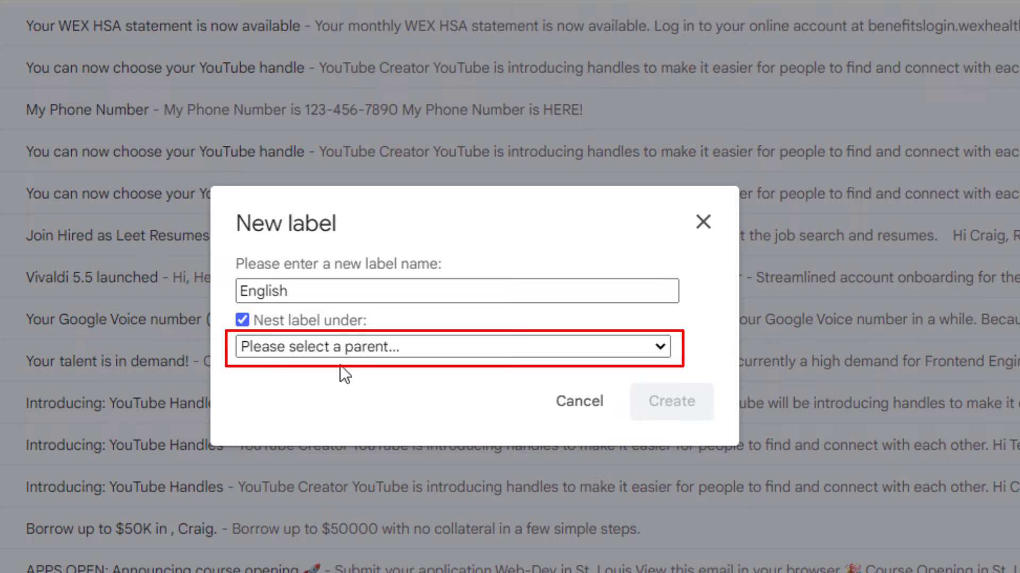
{"action": "mouse_move", "coordinate": [652, 377]}
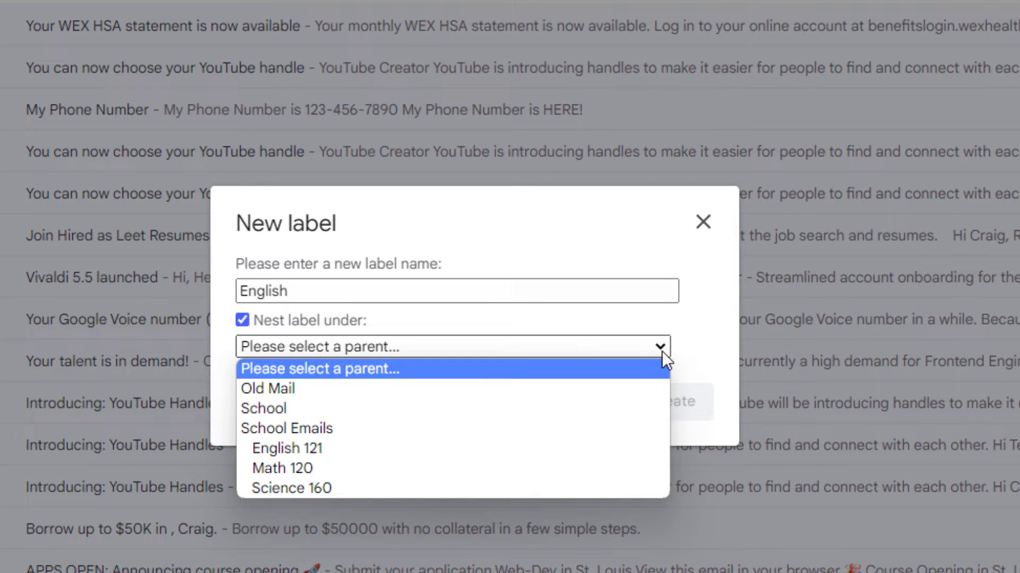
{"action": "mouse_move", "coordinate": [494, 408]}
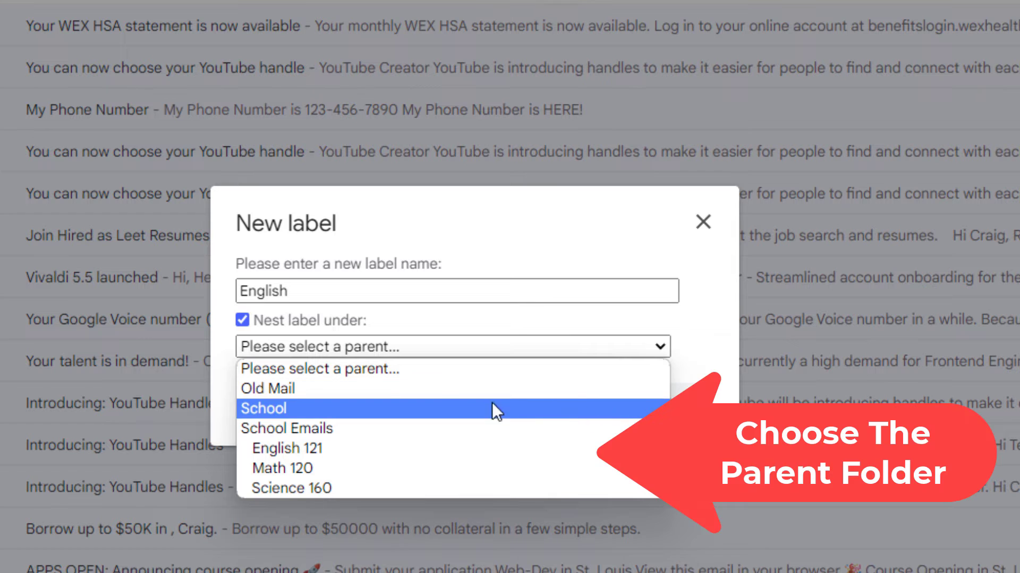
{"action": "mouse_move", "coordinate": [338, 413]}
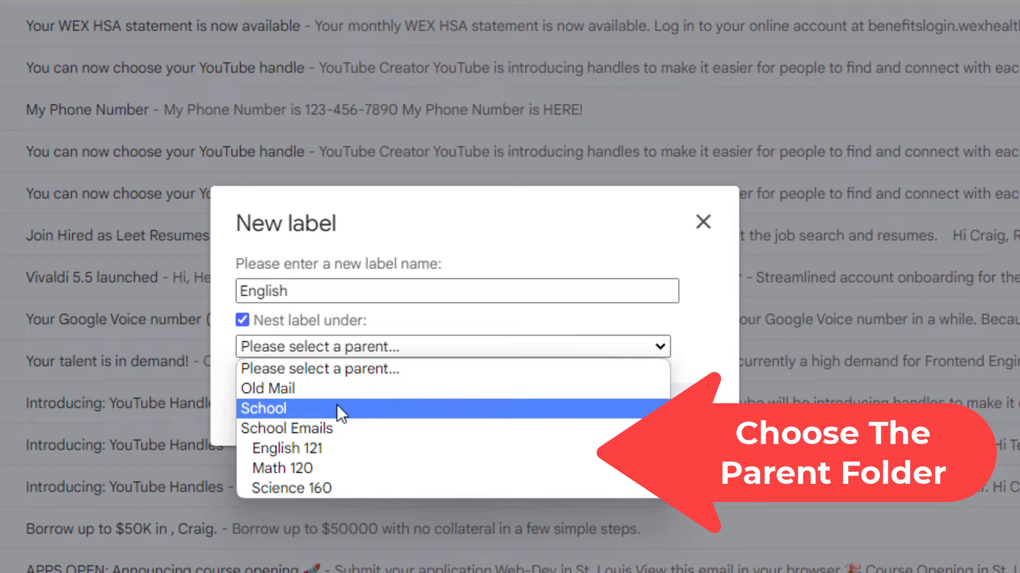
{"action": "left_click", "coordinate": [263, 408]}
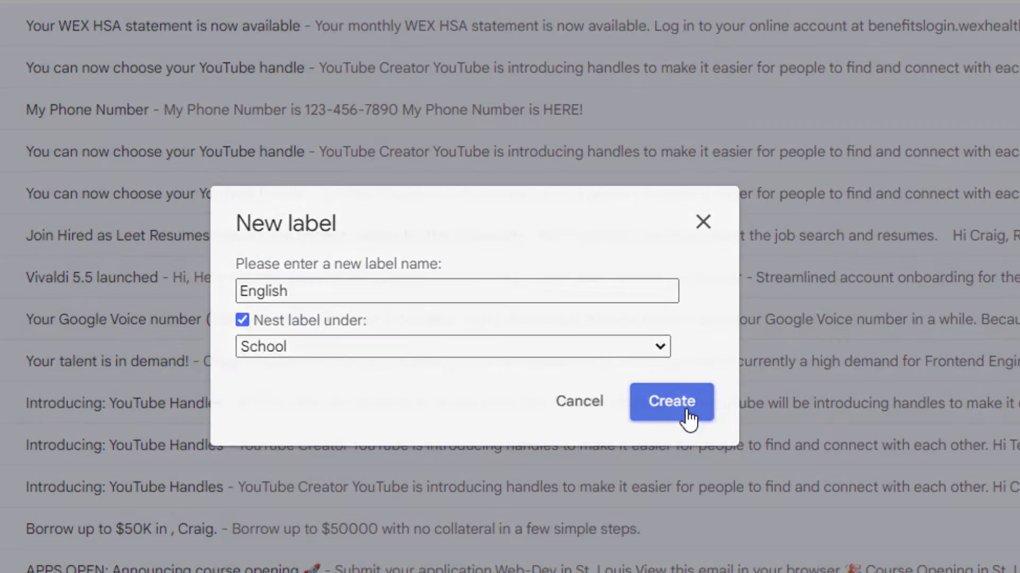
{"action": "left_click", "coordinate": [672, 402]}
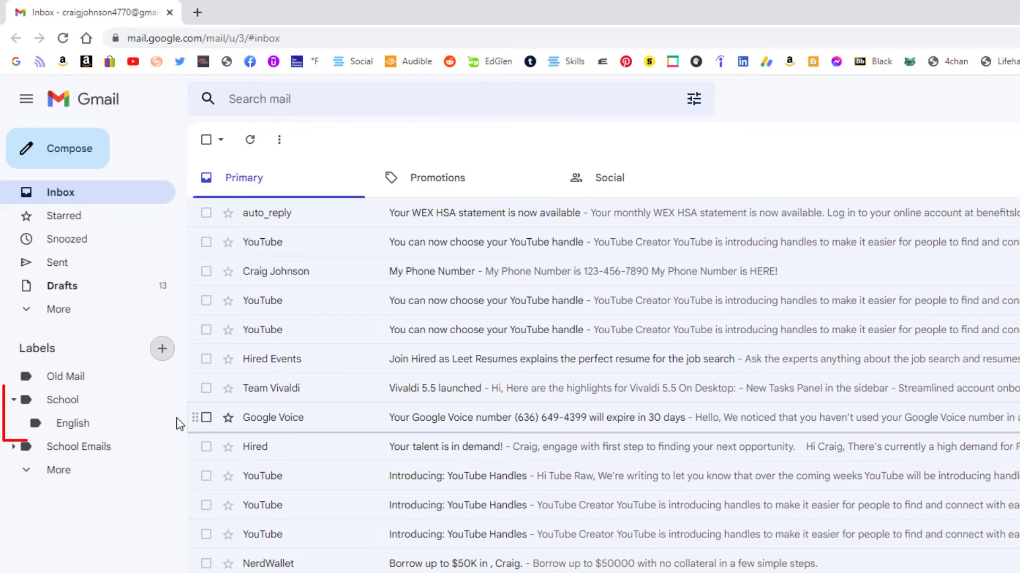
{"action": "mouse_move", "coordinate": [71, 423]}
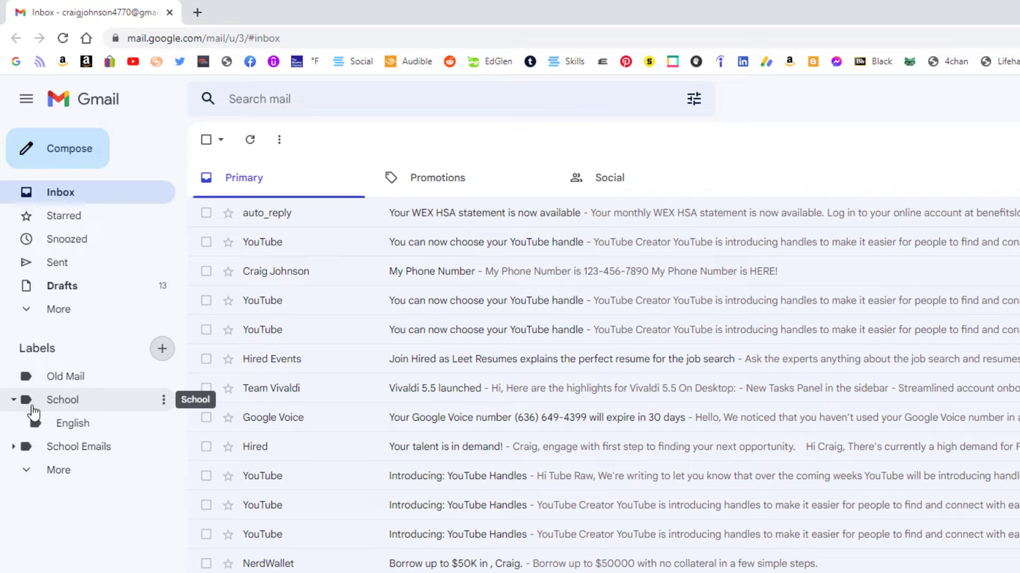
{"action": "left_click", "coordinate": [13, 400]}
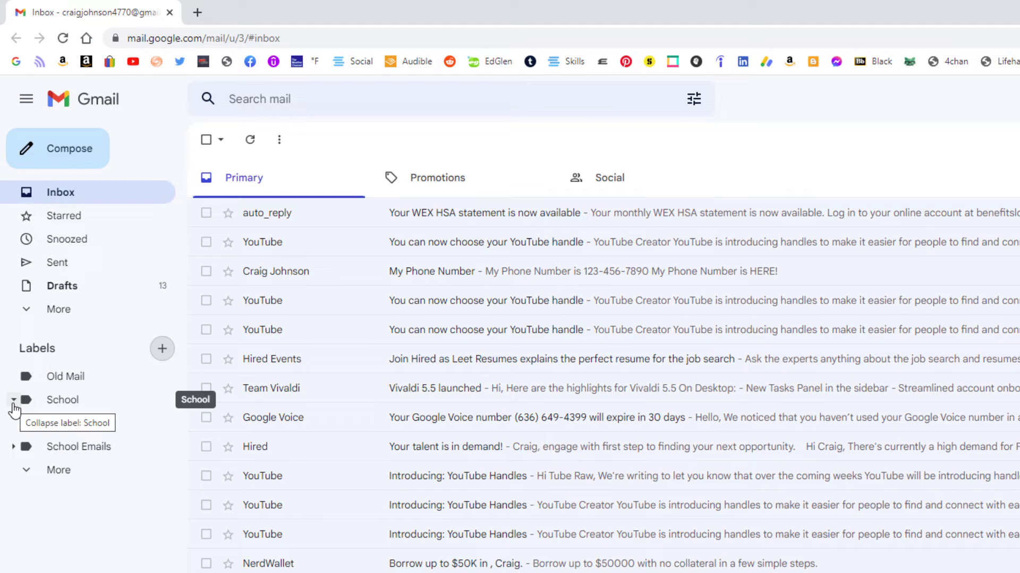
{"action": "left_click", "coordinate": [13, 400]}
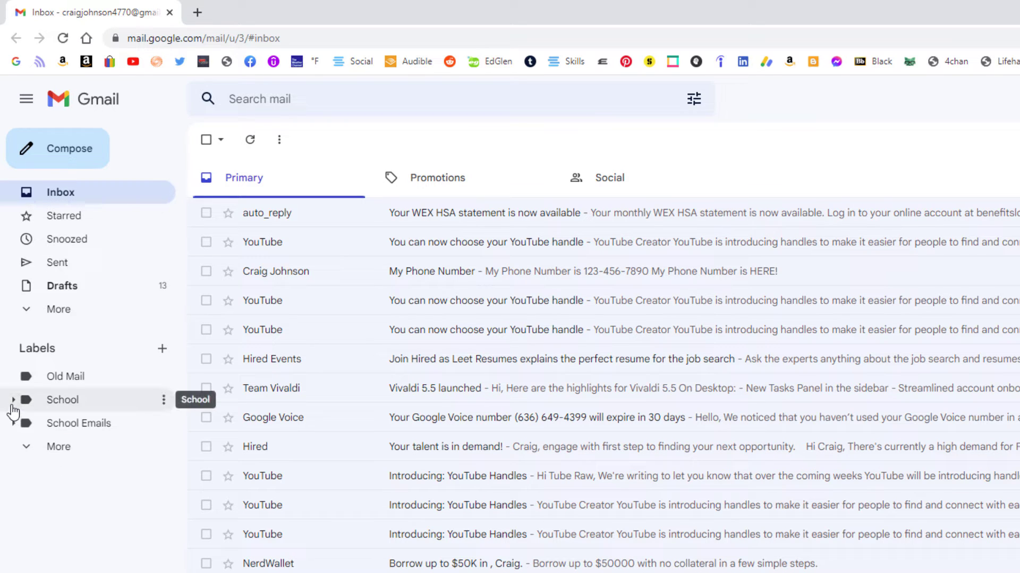
{"action": "left_click", "coordinate": [13, 400]}
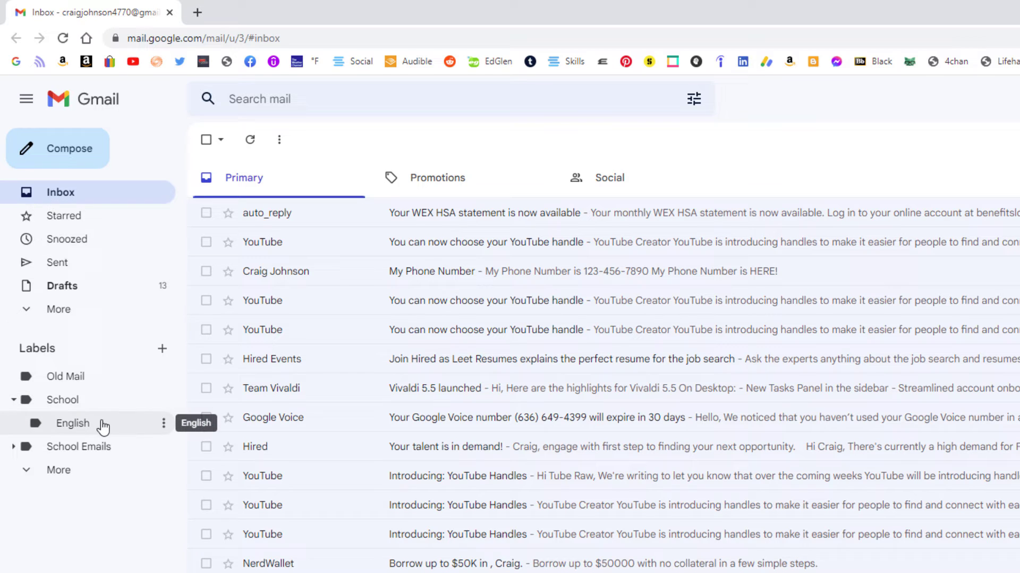
{"action": "mouse_move", "coordinate": [162, 423]}
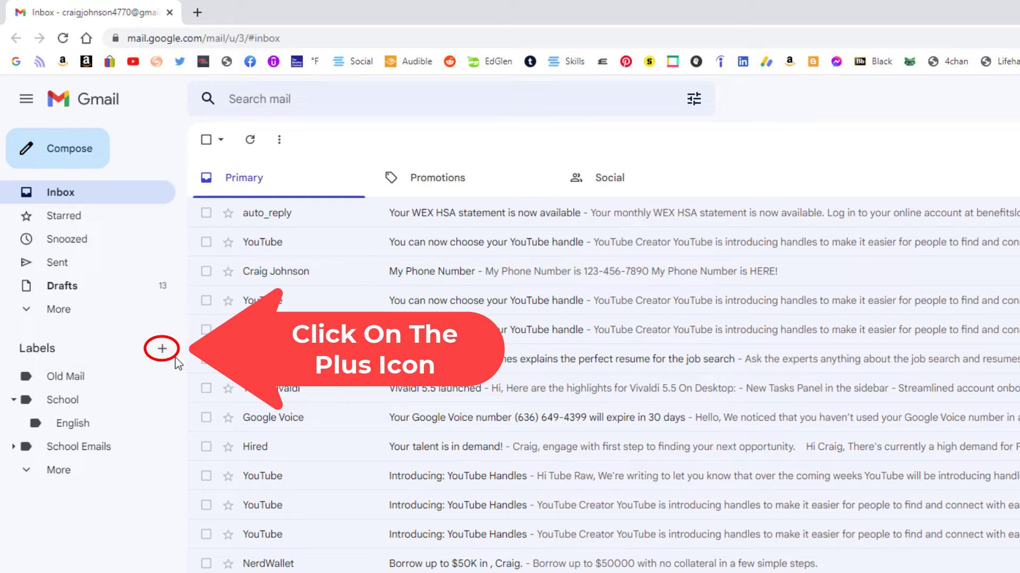
{"action": "mouse_move", "coordinate": [160, 349]}
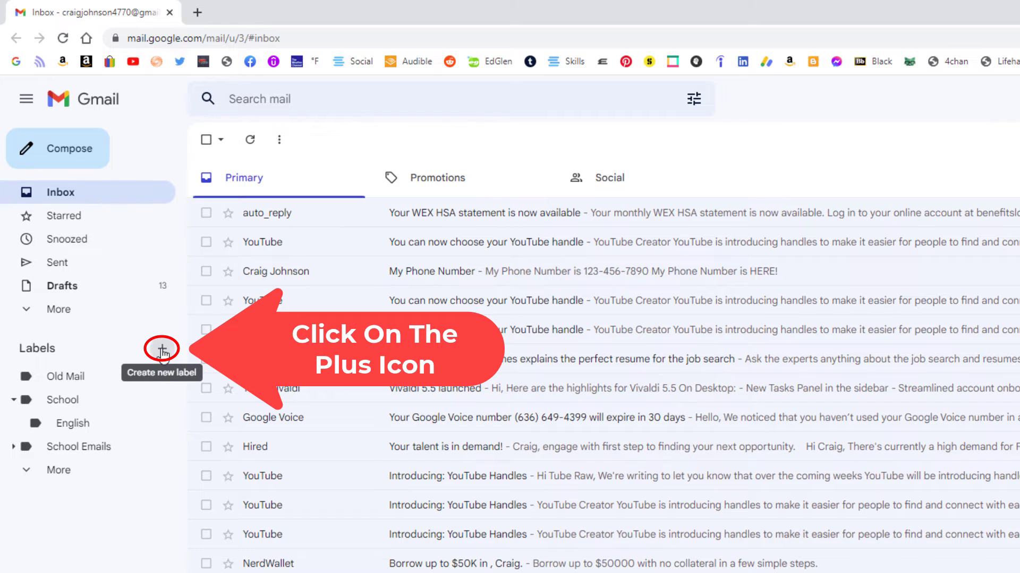
- Create a label "Math" nested under the School label
{"action": "left_click", "coordinate": [160, 348]}
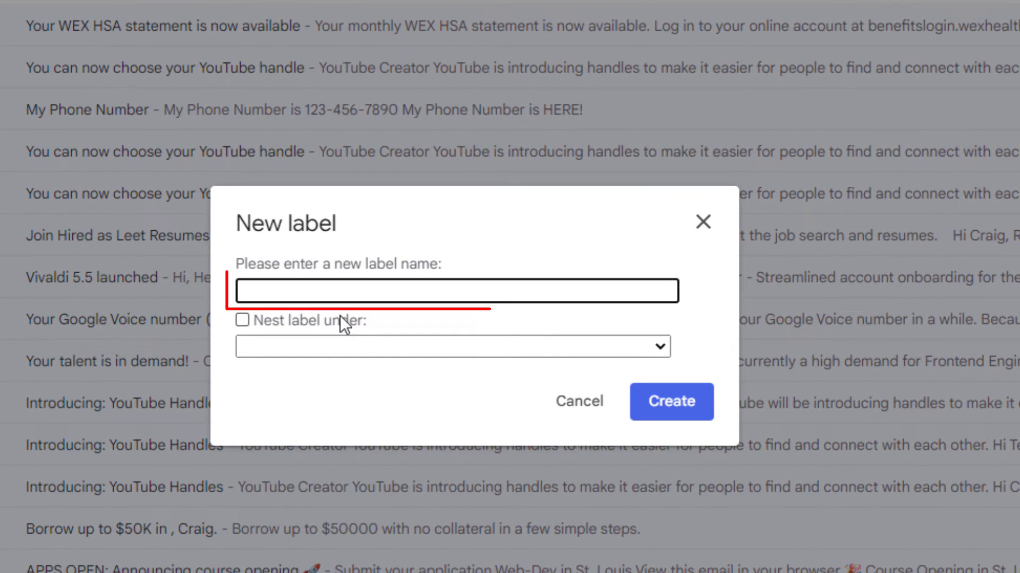
{"action": "type", "text": "M"}
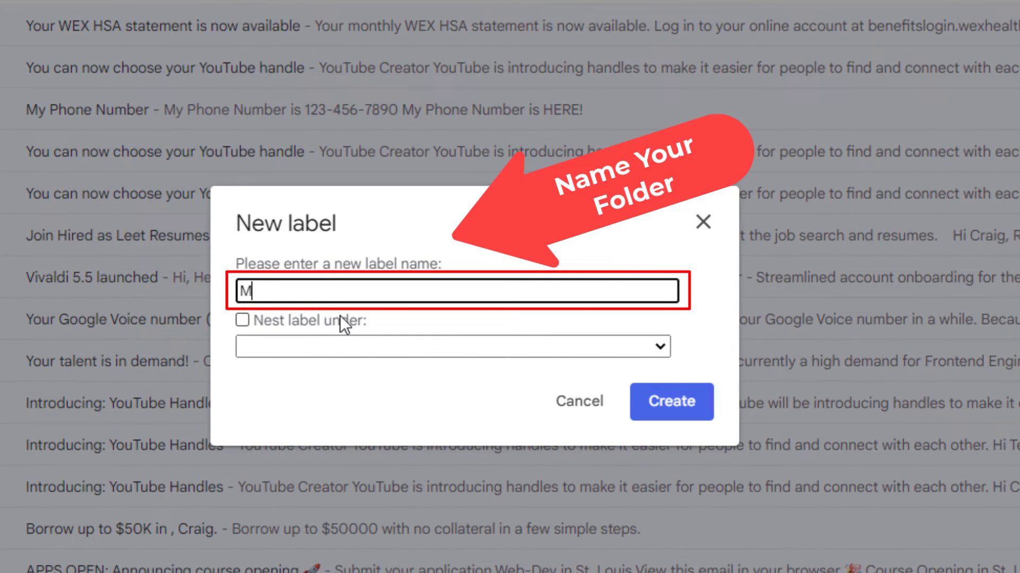
{"action": "type", "text": "ath"}
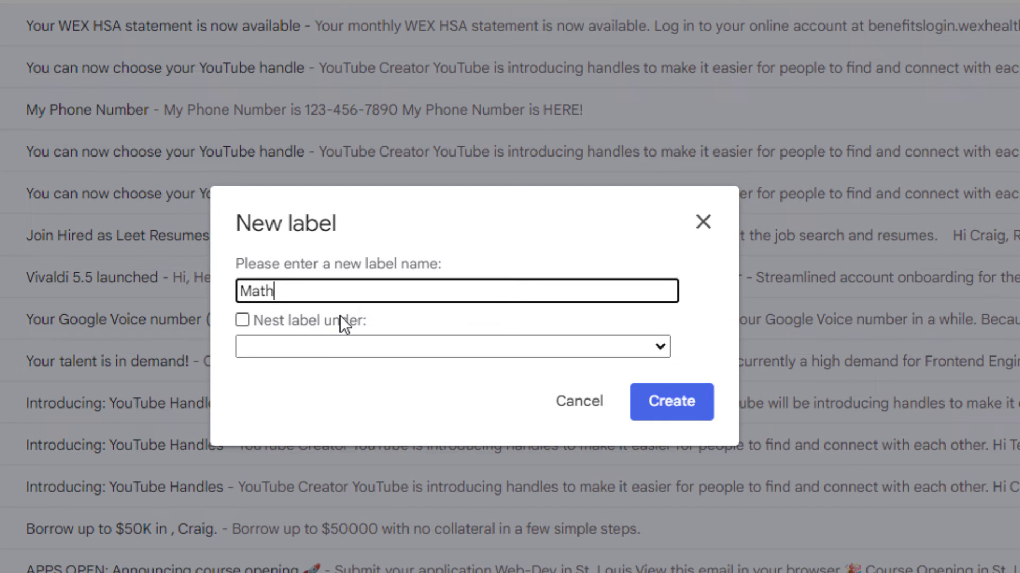
{"action": "mouse_move", "coordinate": [317, 342]}
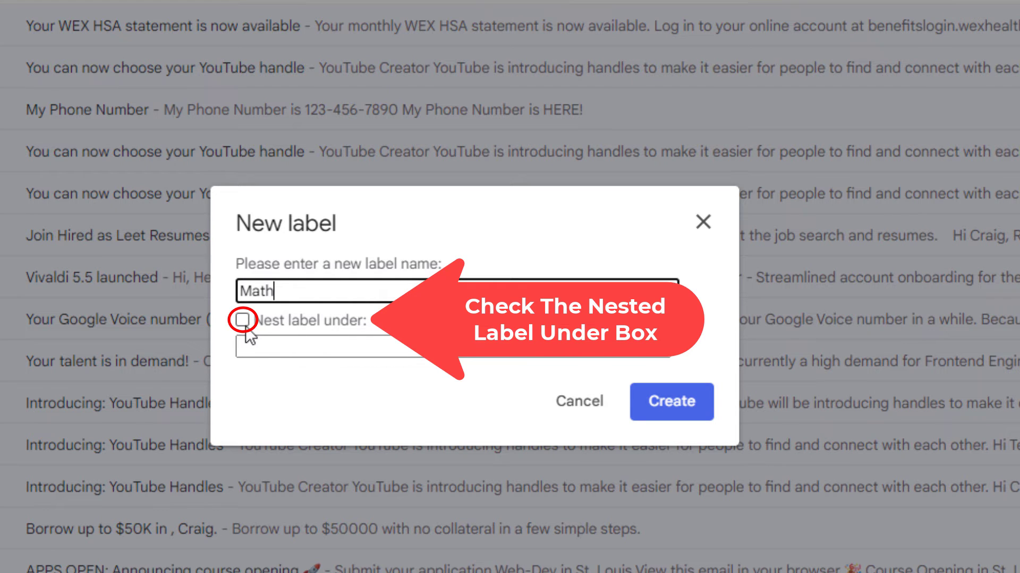
{"action": "left_click", "coordinate": [243, 320]}
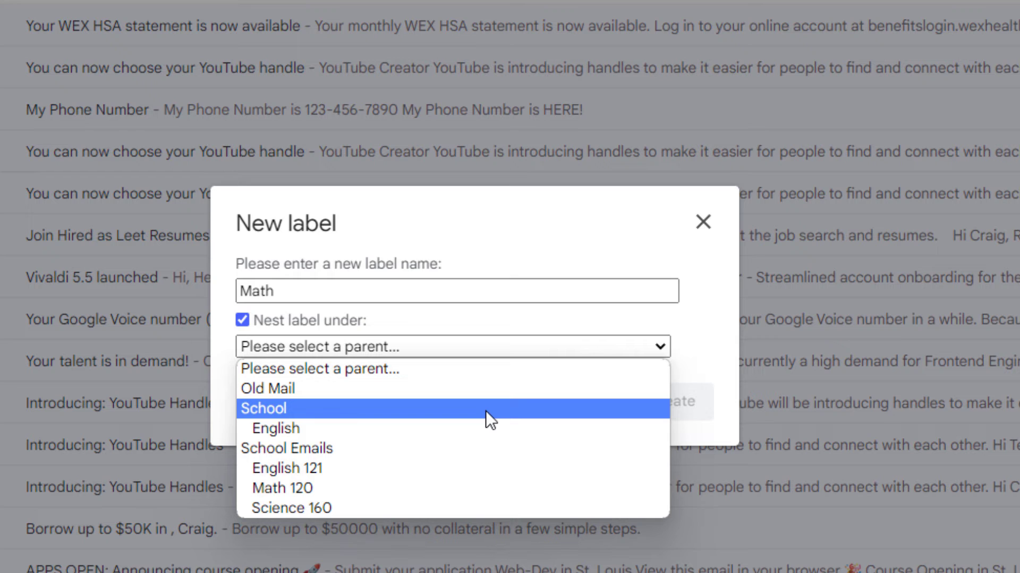
{"action": "mouse_move", "coordinate": [487, 428]}
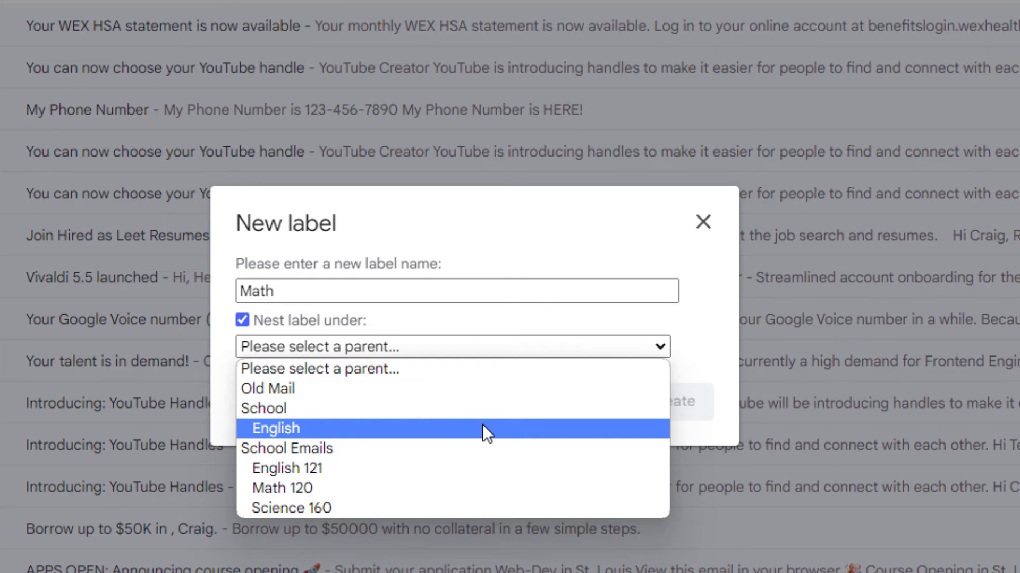
{"action": "mouse_move", "coordinate": [455, 408]}
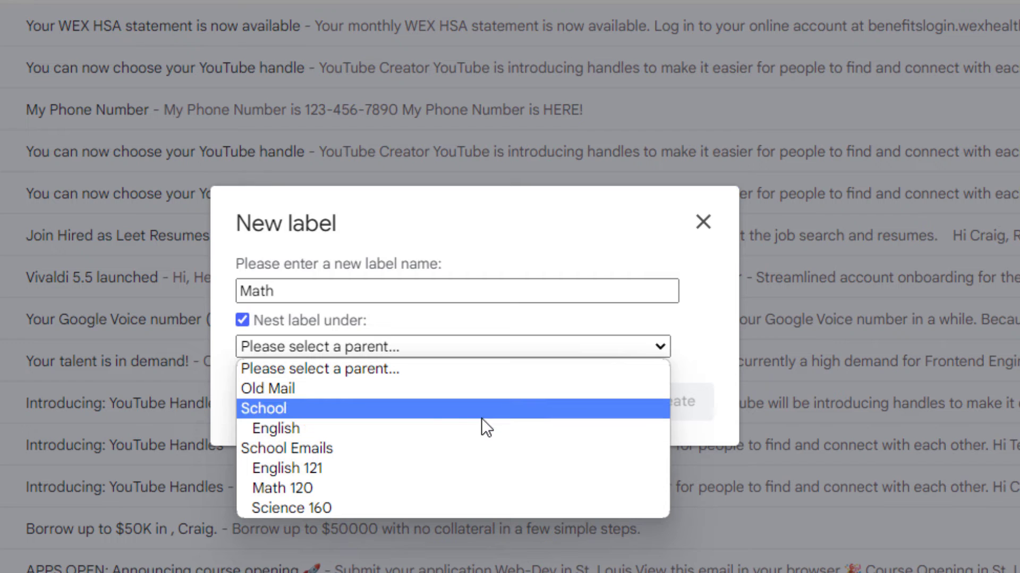
{"action": "mouse_move", "coordinate": [374, 416]}
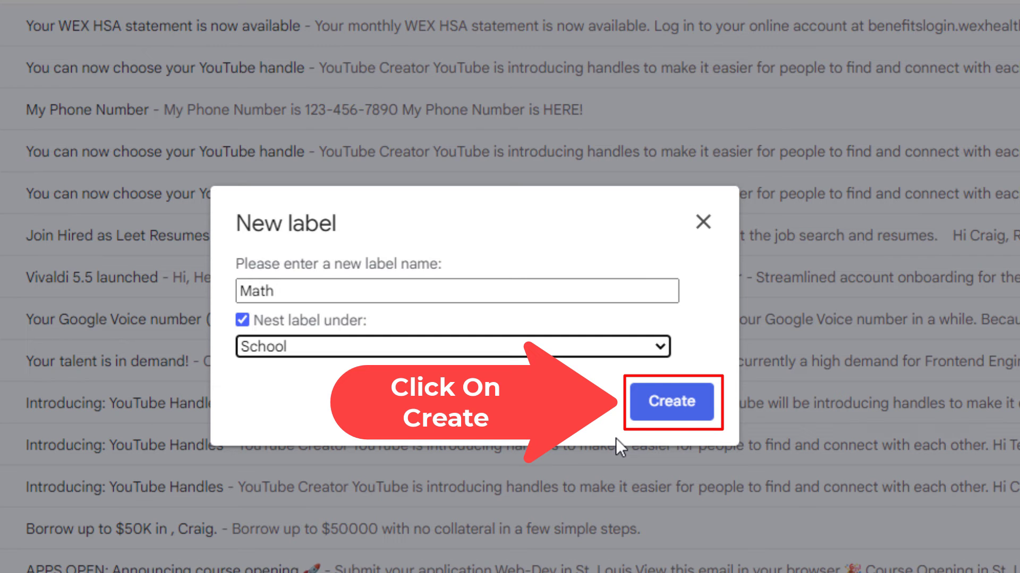
{"action": "left_click", "coordinate": [672, 402]}
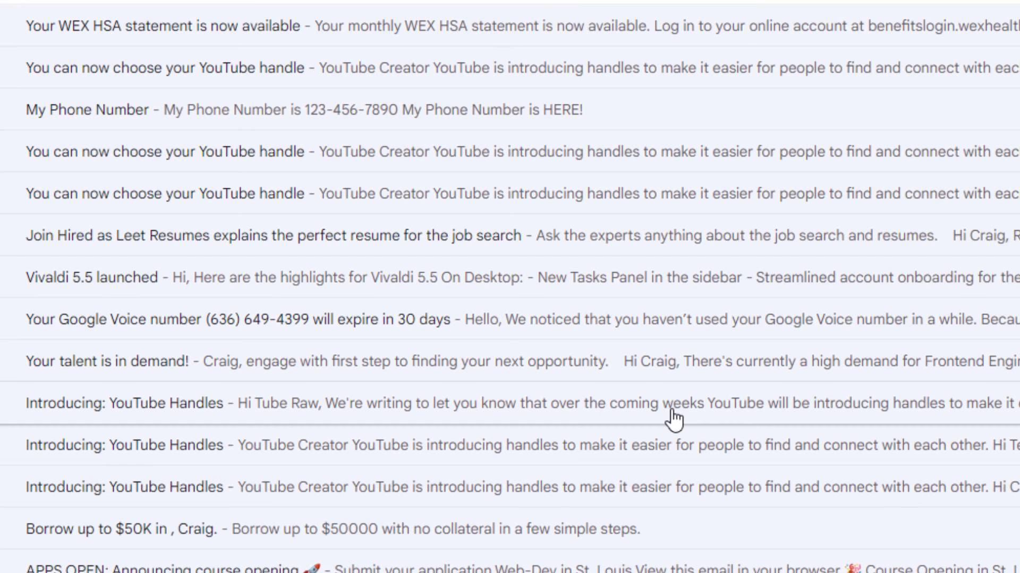